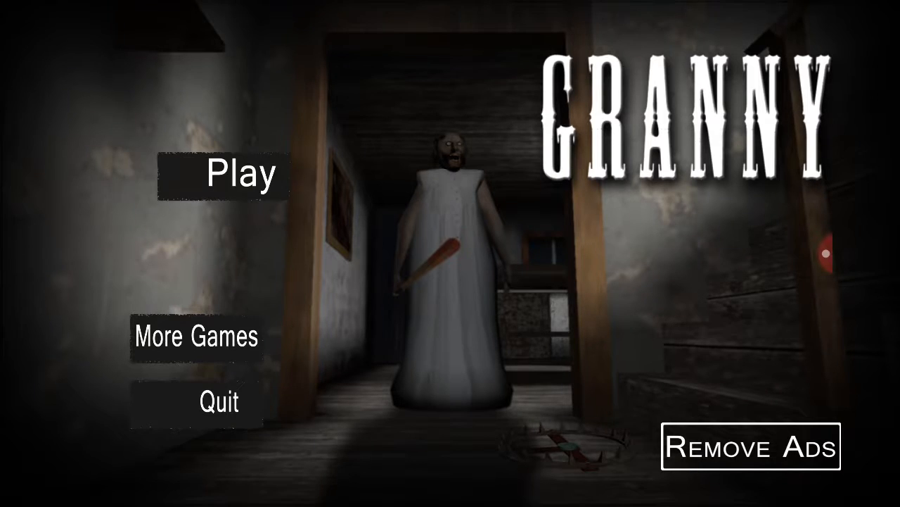
# Tap Play on the Granny title menu to start a new game
pyautogui.click(240, 173)
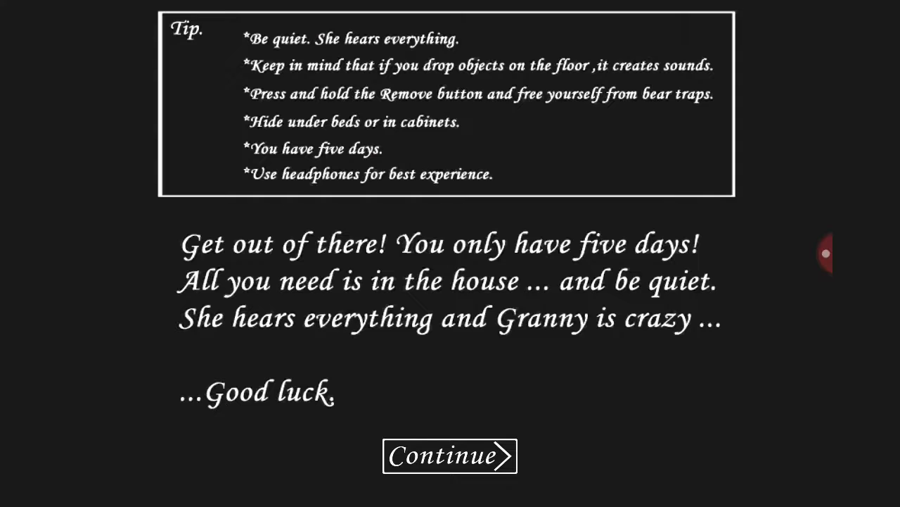
# Dismiss the intro note and enter the house on the upstairs landing
pyautogui.click(449, 455)
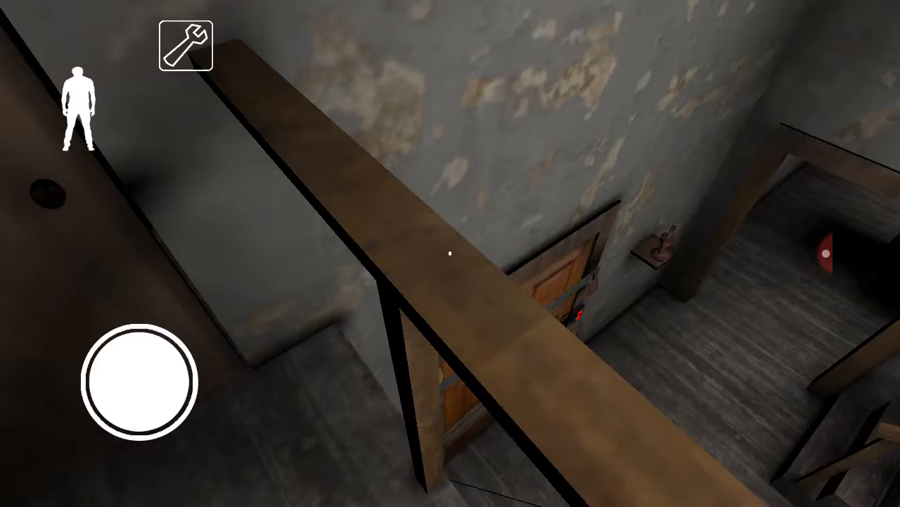
pyautogui.moveTo(144, 380); pyautogui.dragTo(211, 379)
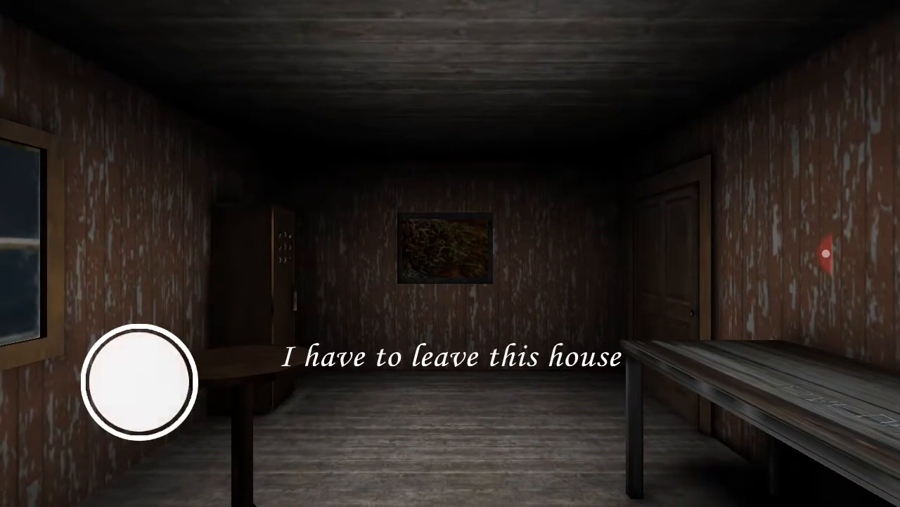
# Turn the view toward the floor beside the bed to reveal the hide prompt
pyautogui.moveTo(138, 380); pyautogui.dragTo(162, 316)
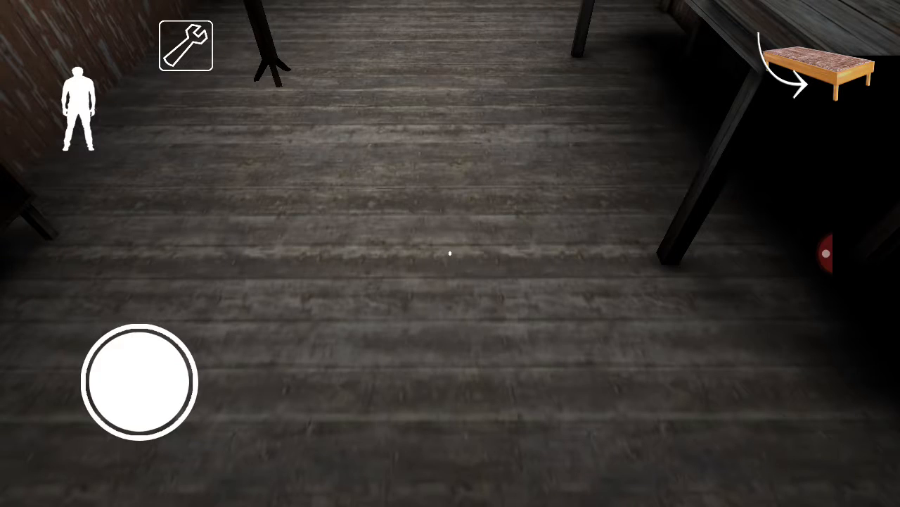
pyautogui.moveTo(139, 382); pyautogui.dragTo(100, 312)
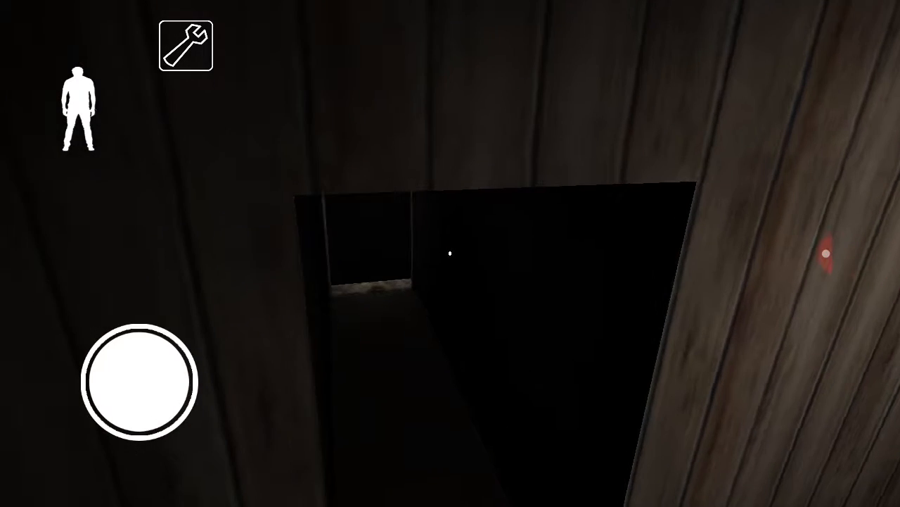
# Walk down the dark wooden passage toward the pitch-black doorway
pyautogui.moveTo(141, 380); pyautogui.dragTo(130, 313)
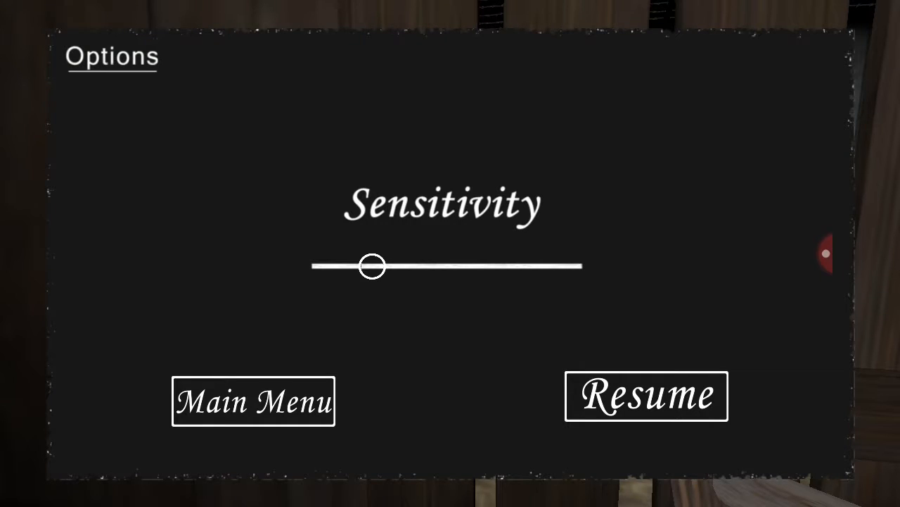
pyautogui.click(646, 396)
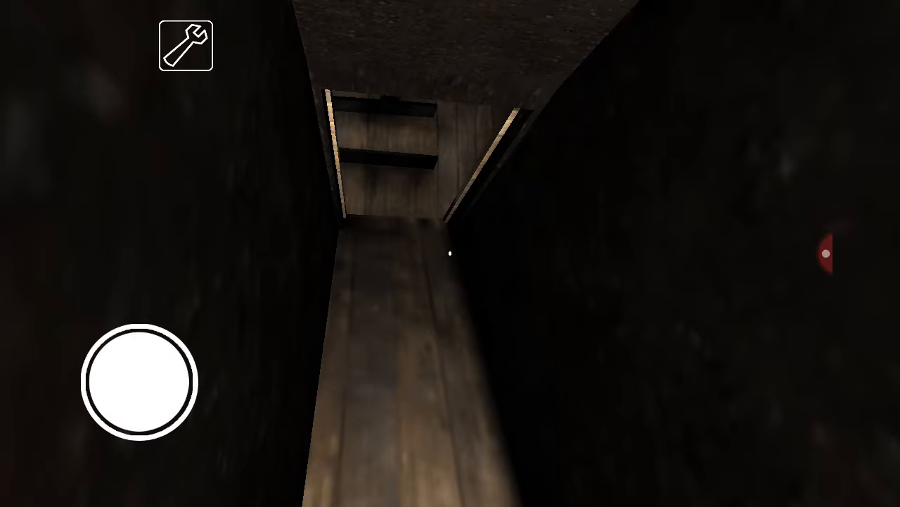
# Walk down the narrow wooden corridor to the doorway of the well room
pyautogui.moveTo(141, 379); pyautogui.dragTo(91, 313)
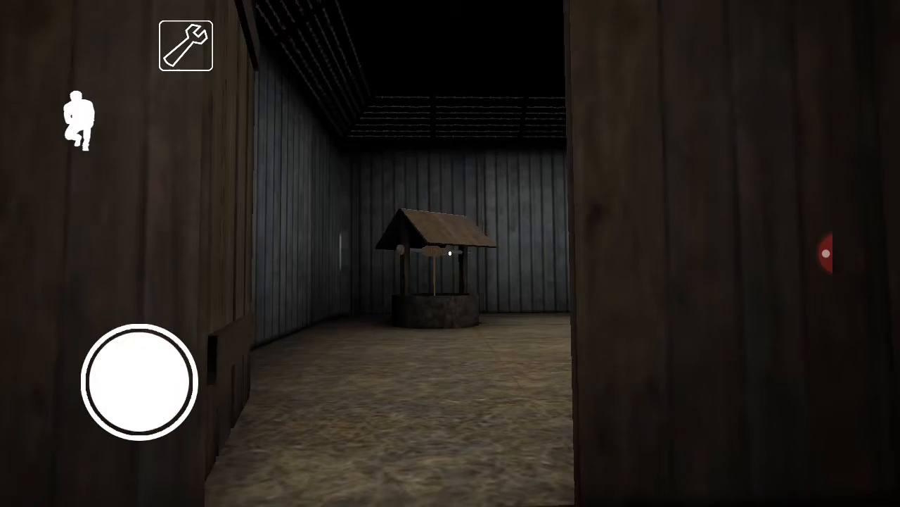
pyautogui.moveTo(141, 380); pyautogui.dragTo(84, 316)
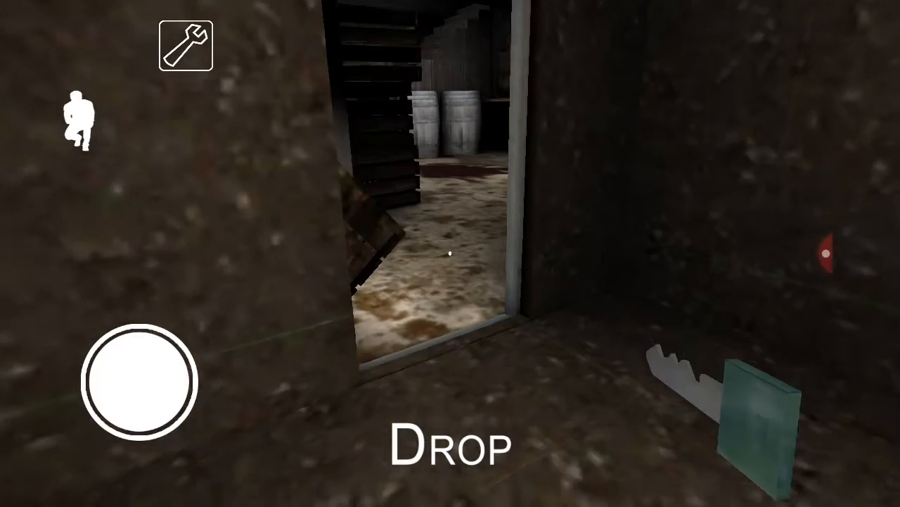
# Carry the item toward the doorway into the cellar with barrels
pyautogui.moveTo(141, 379); pyautogui.dragTo(144, 296)
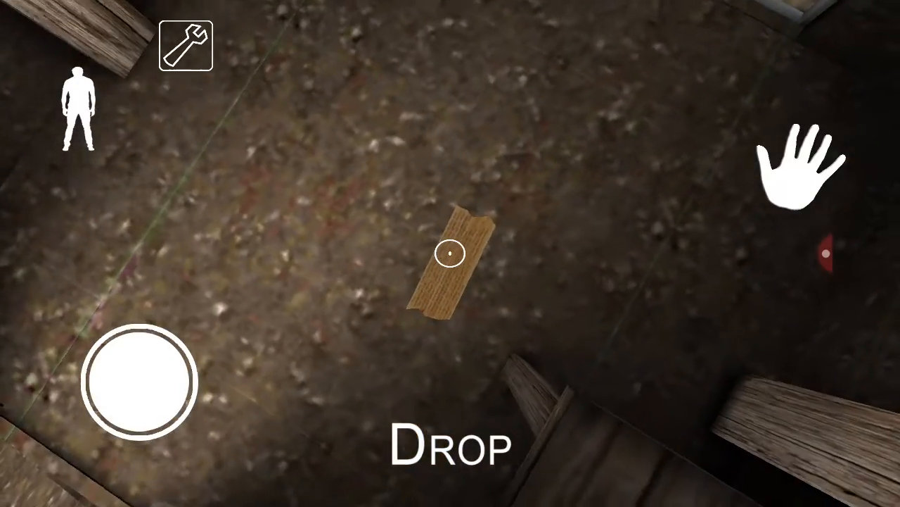
# Pick up the wooden plank and drop it onto the dirt floor
pyautogui.click(451, 264)
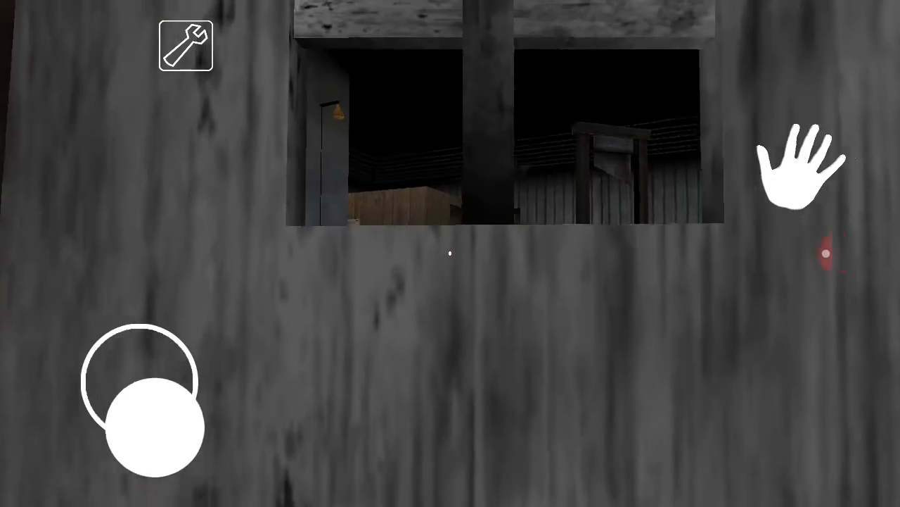
# Open the grey wooden door and walk out into the yard
pyautogui.moveTo(144, 429); pyautogui.dragTo(125, 310)
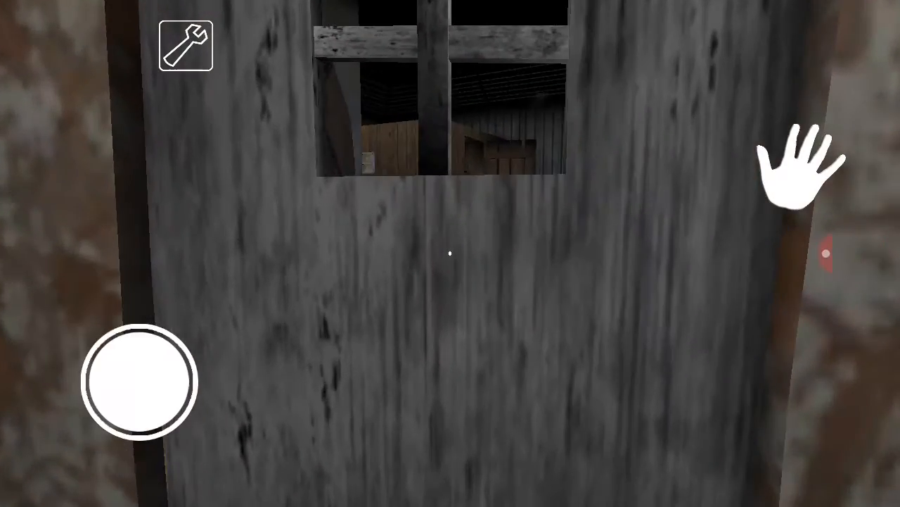
pyautogui.moveTo(141, 380); pyautogui.dragTo(140, 436)
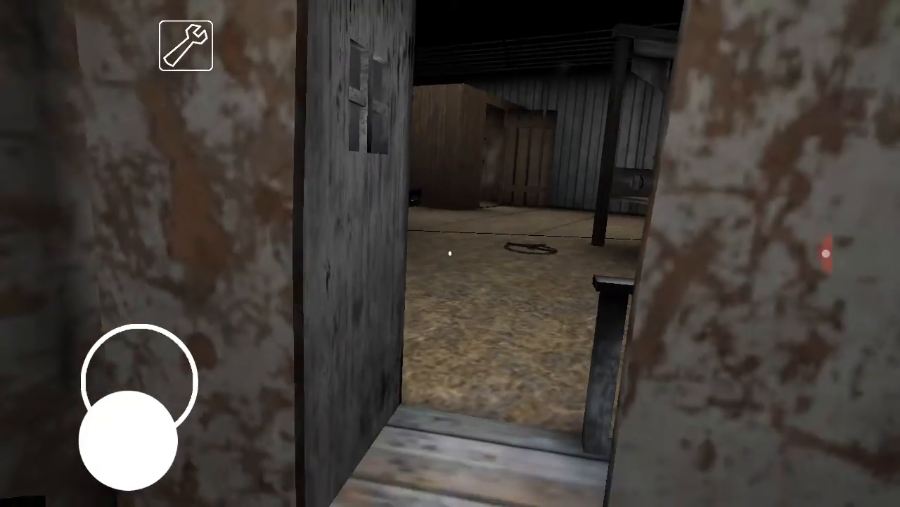